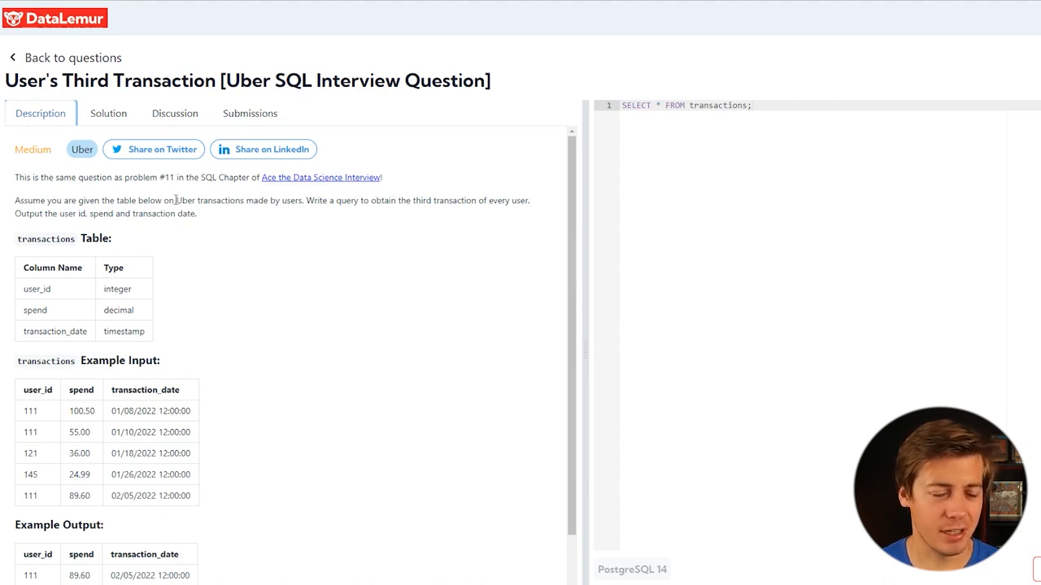
# Step: Highlight the sentence describing the required query, then comment out the starter SELECT
pyautogui.doubleClick(30, 200)
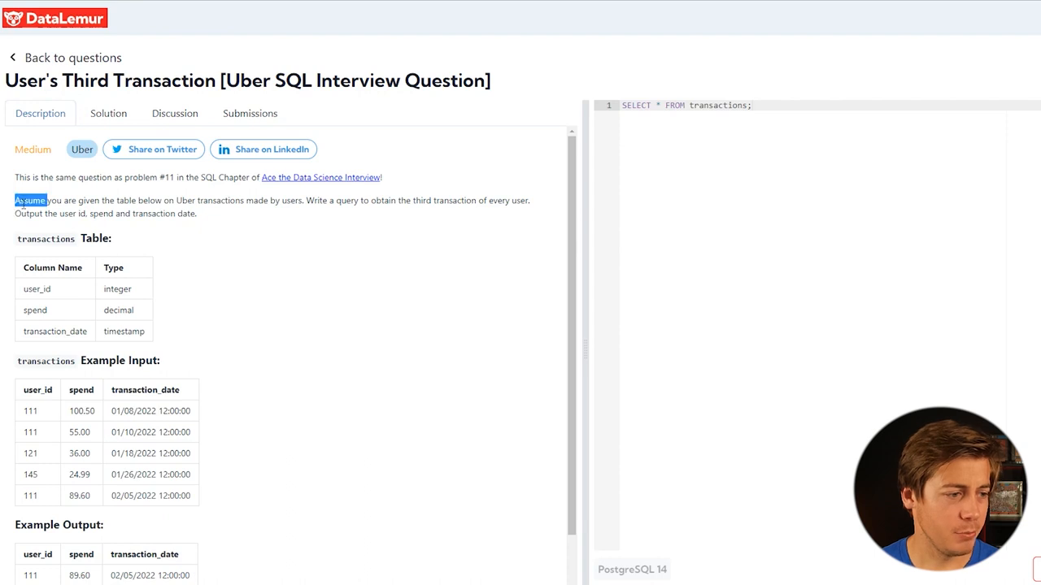
pyautogui.moveTo(15, 200); pyautogui.dragTo(301, 200)
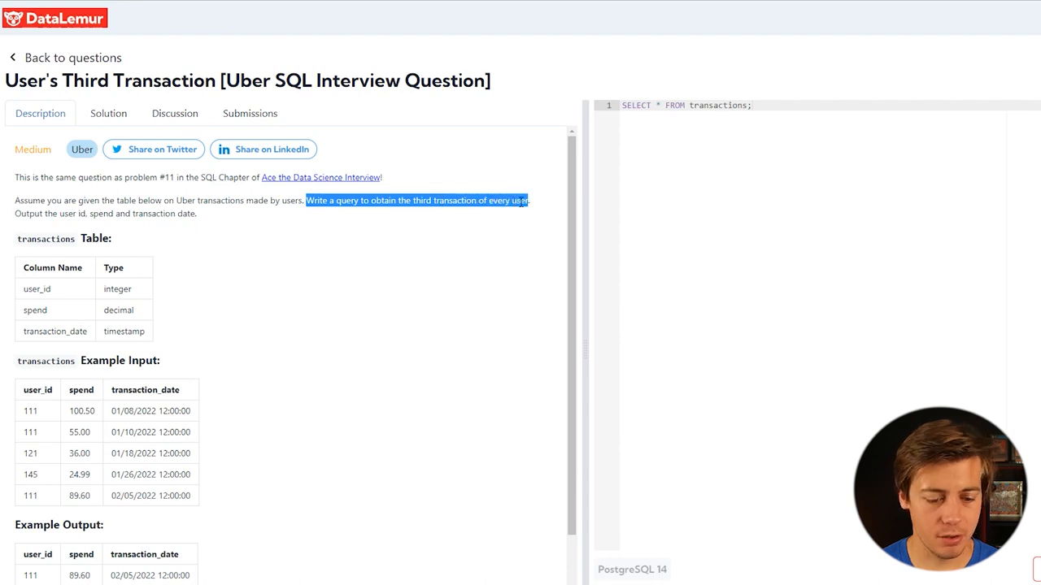
pyautogui.click(623, 112)
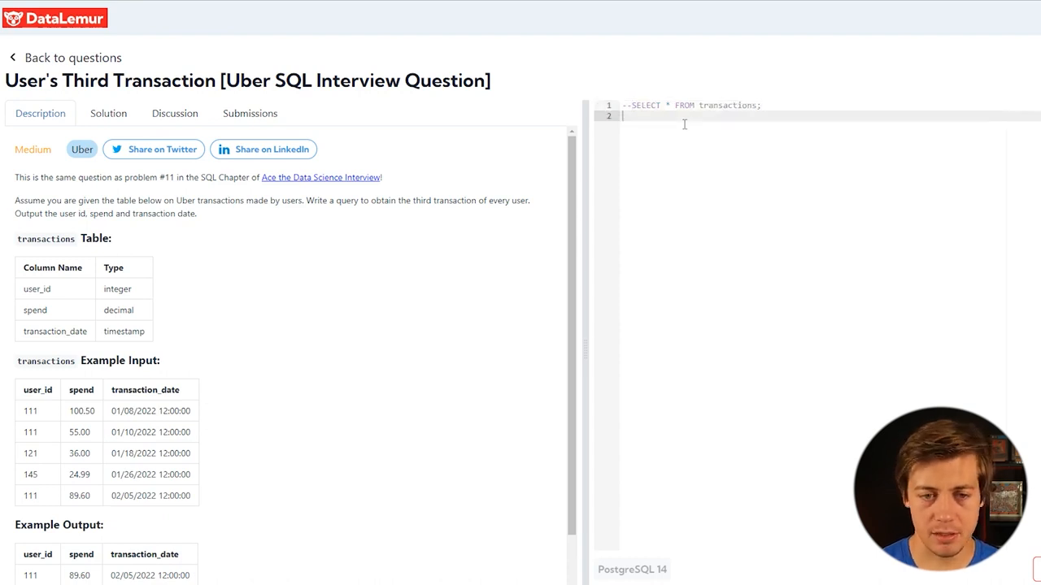
# Step: Add comments: 'third transaction of every user', 'Rank Func ORder by date', and 'With'
pyautogui.write('--Write a query to obtain the third transaction of every user')
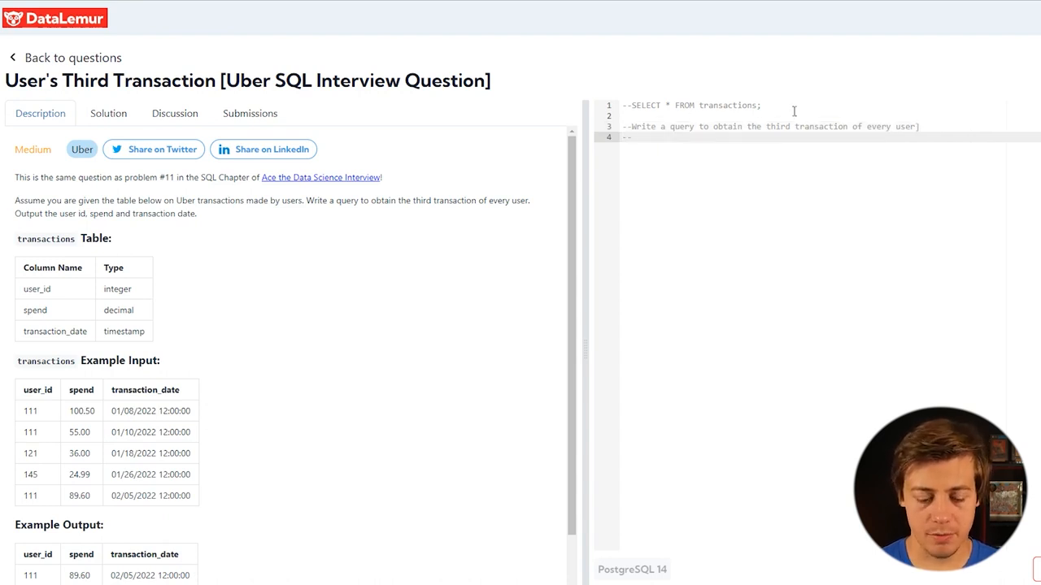
pyautogui.write('Rank Function')
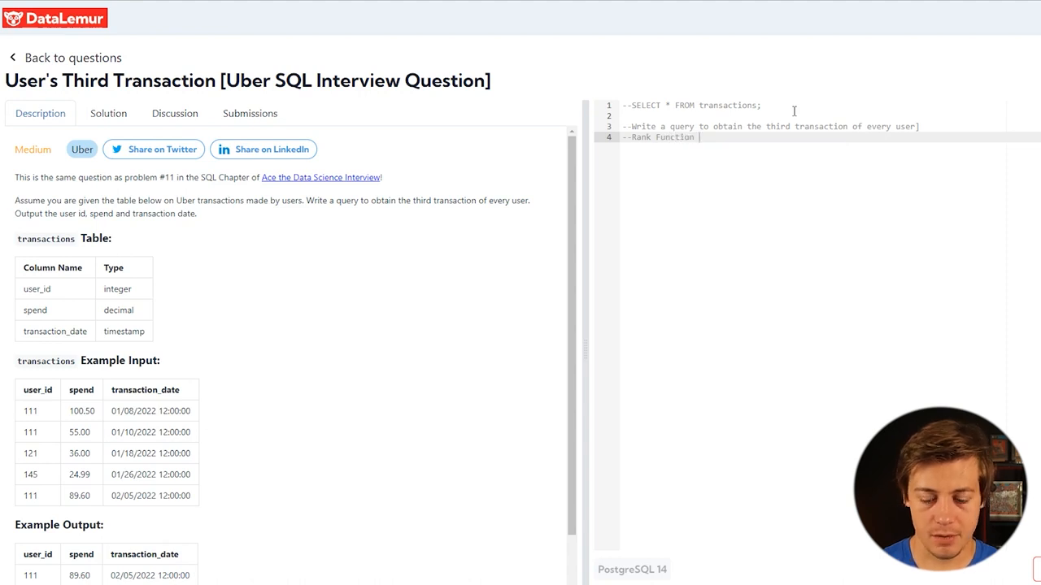
pyautogui.write('ORder by')
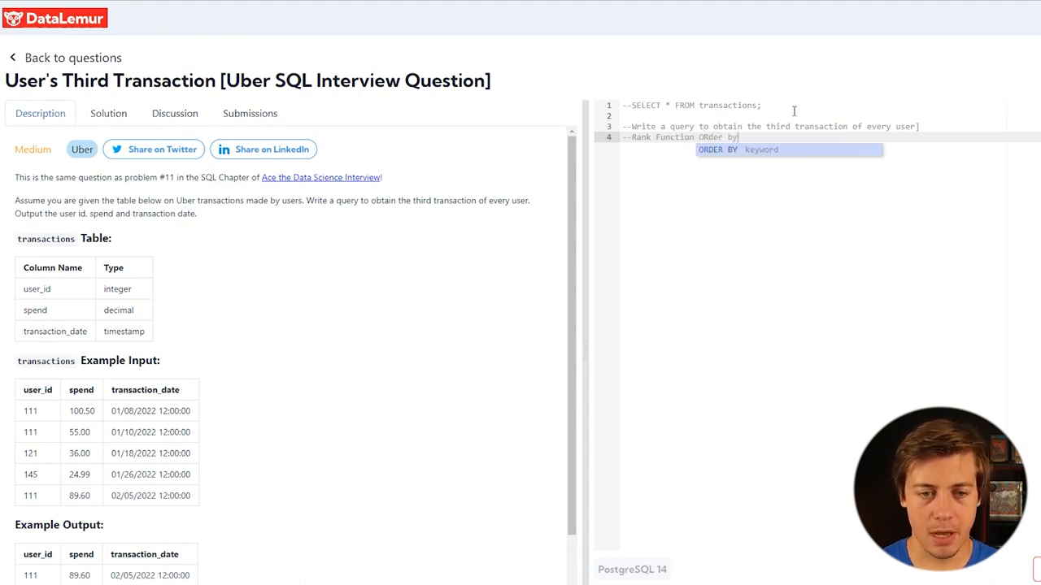
pyautogui.write('date')
pyautogui.write('--')
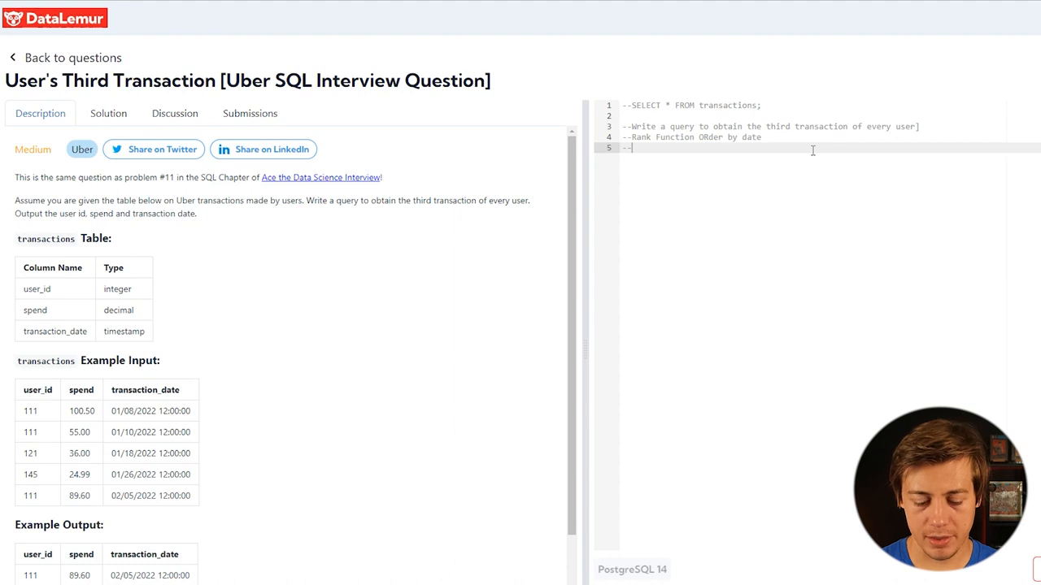
pyautogui.write('With')
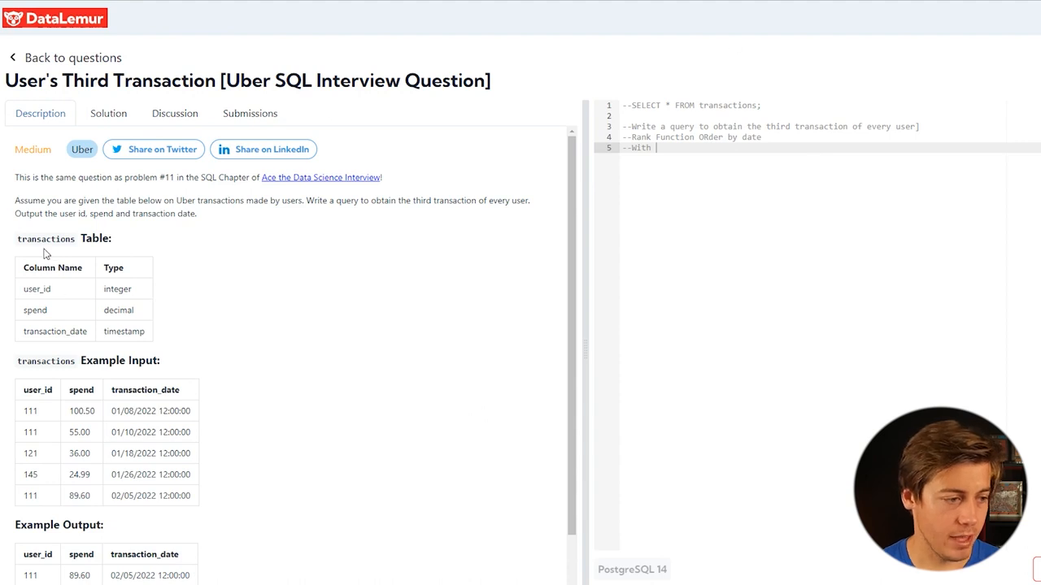
# Step: Review the example tables in the problem description and add blank lines below the comments
pyautogui.doubleClick(45, 239)
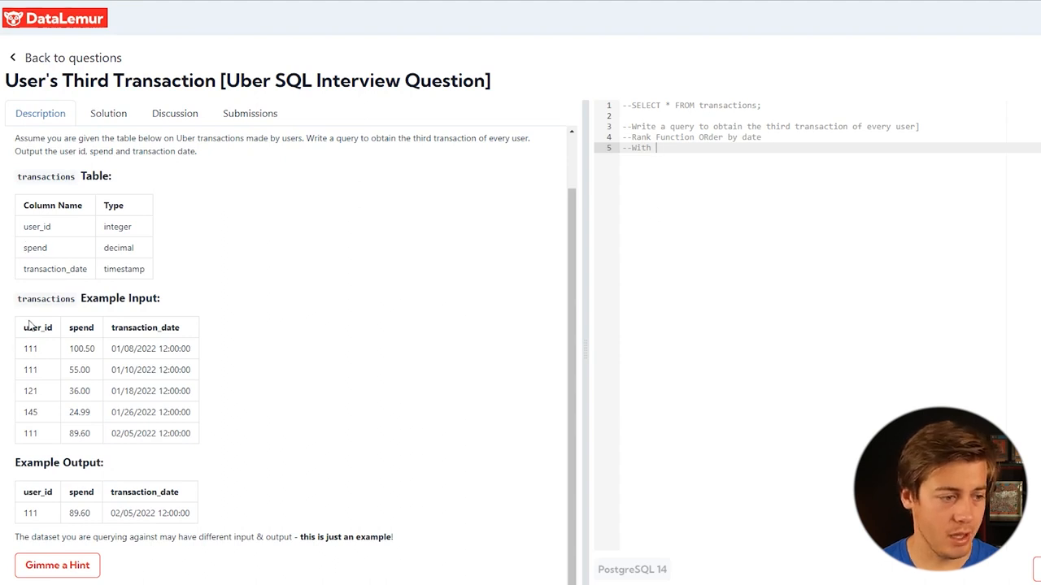
pyautogui.doubleClick(30, 348)
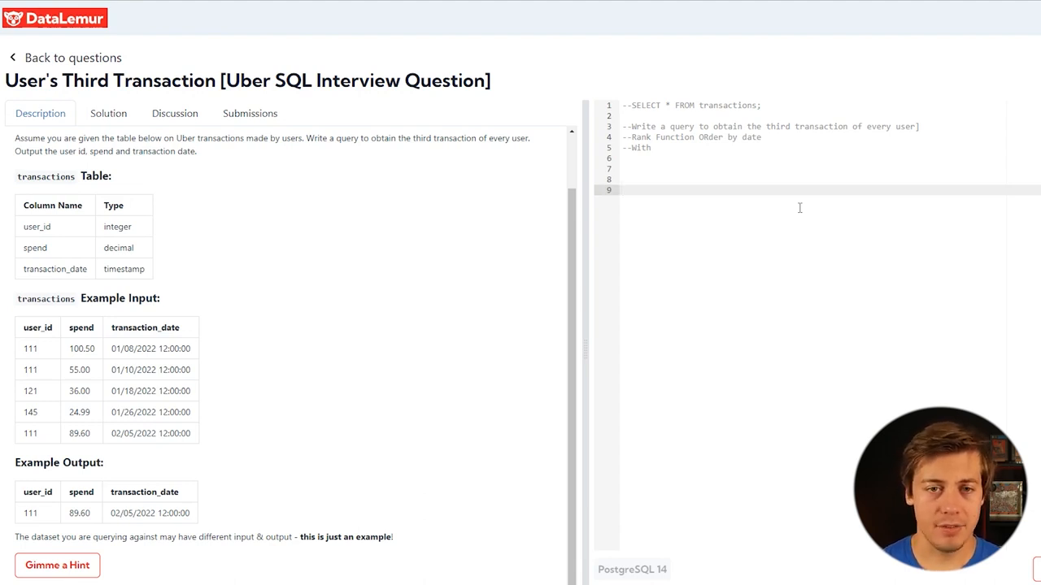
pyautogui.moveTo(772, 201)
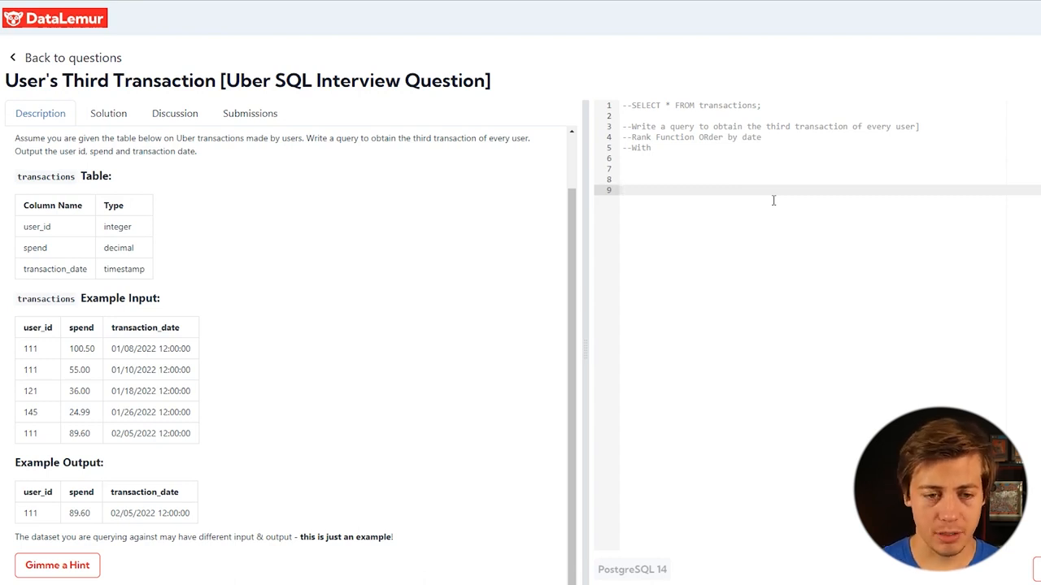
# Step: Write SELECT user_id, Spend, Transaction_date FROM transactions, starting a rank() column
pyautogui.write('Select')
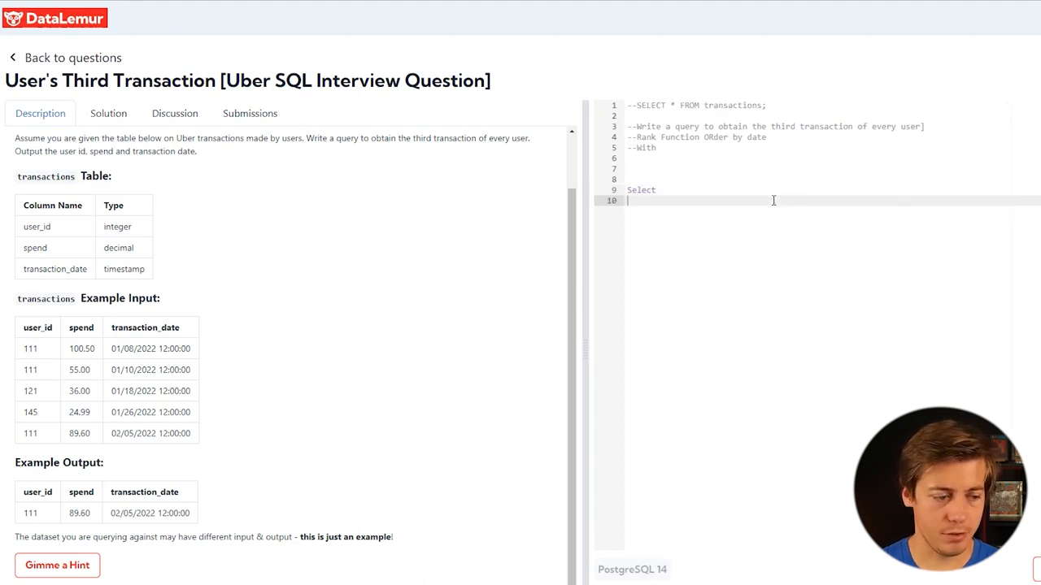
pyautogui.write('user_id')
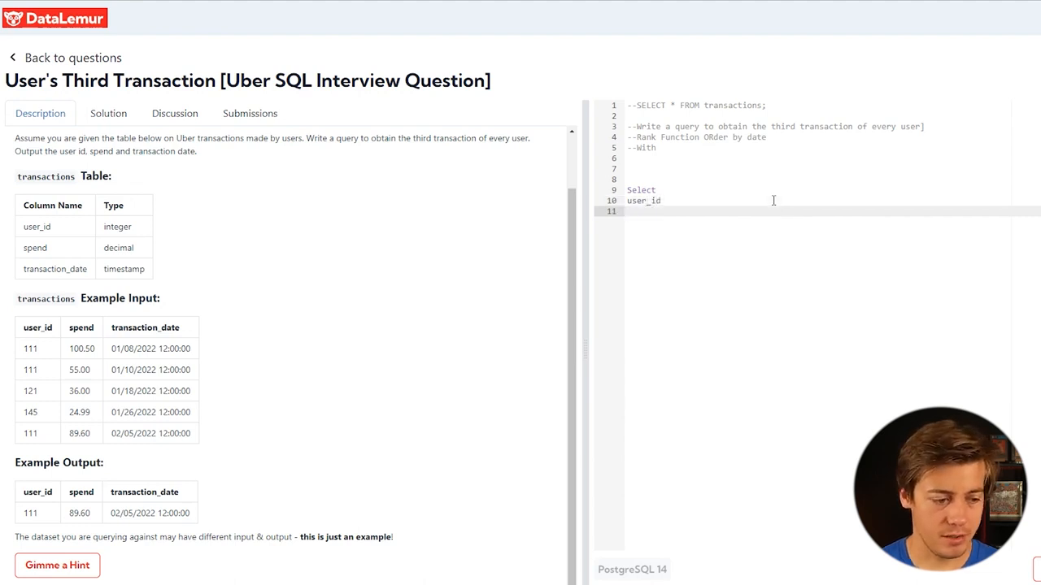
pyautogui.write('Spend')
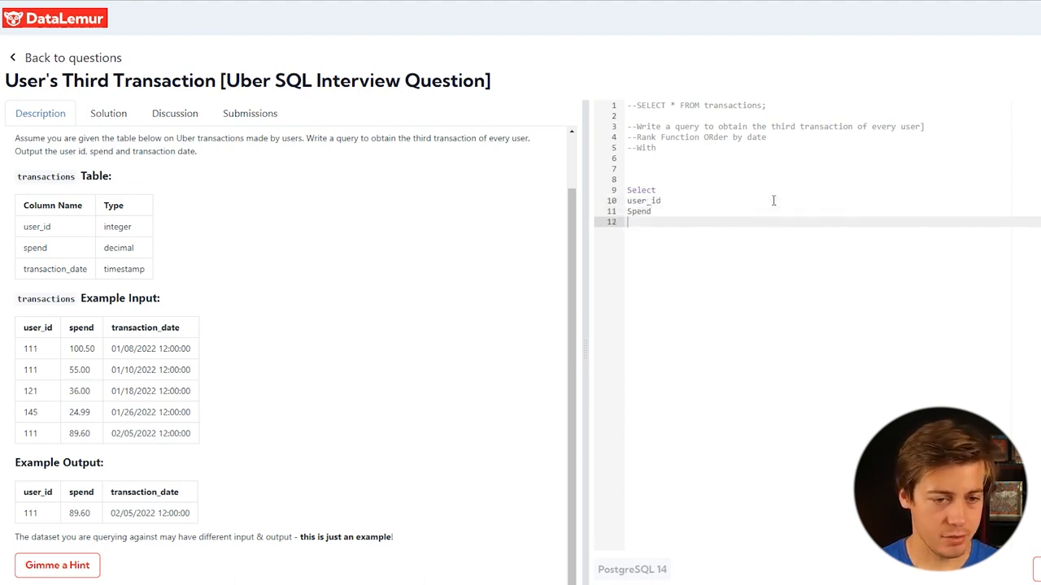
pyautogui.write('Transactio')
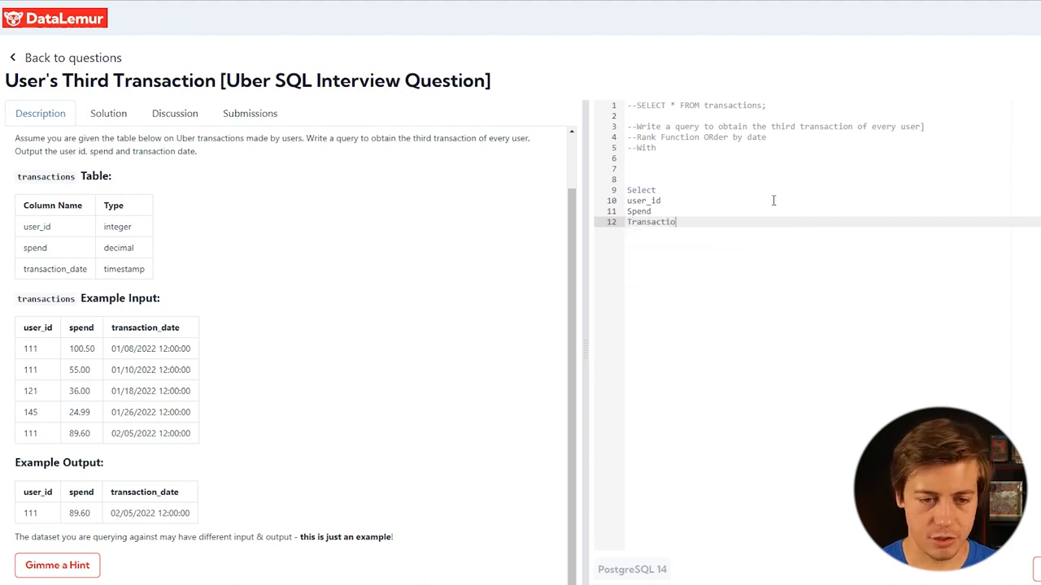
pyautogui.write('n_date')
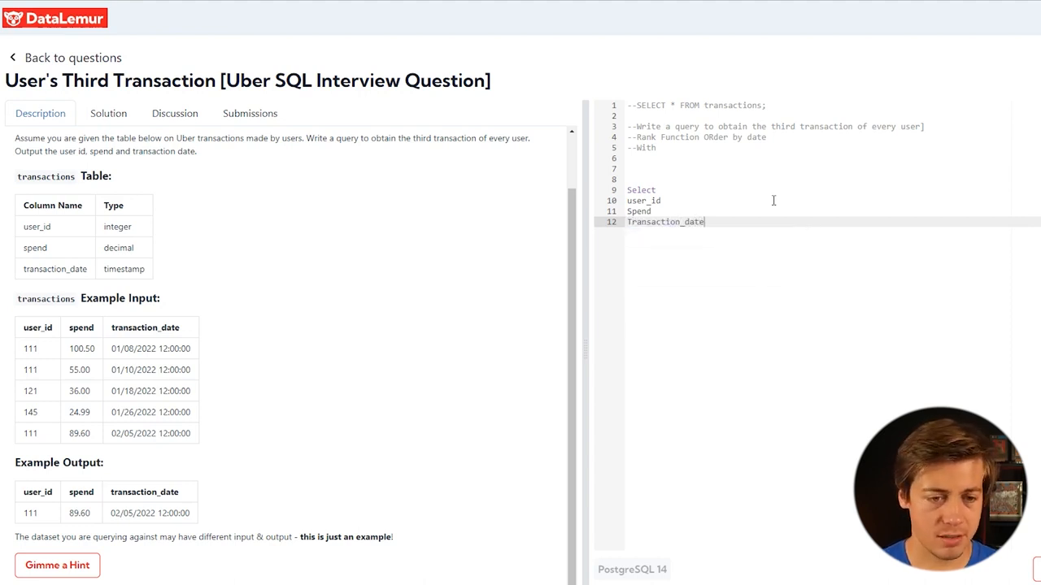
pyautogui.write('from')
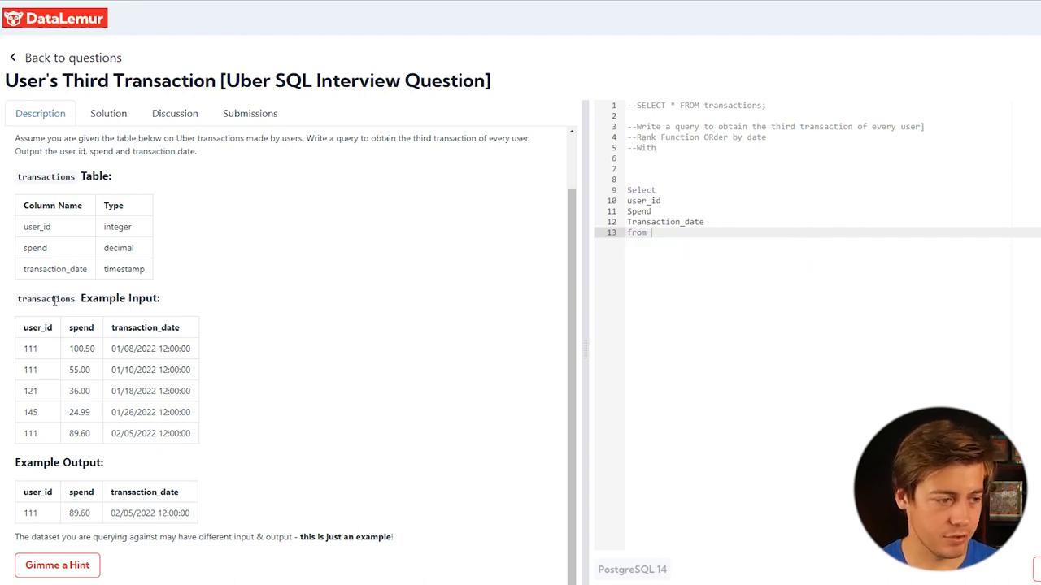
pyautogui.write('transactions')
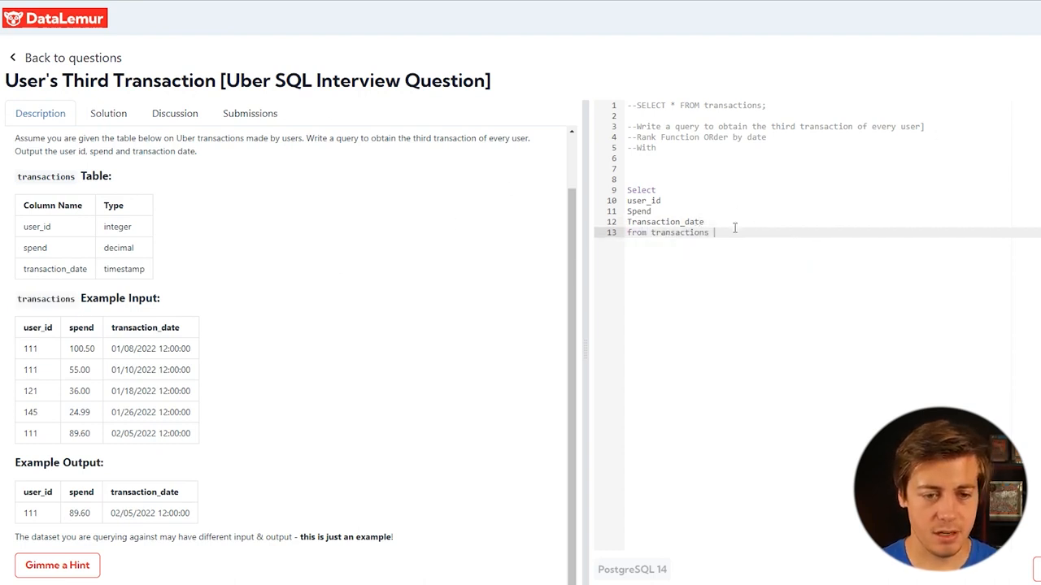
pyautogui.write(',')
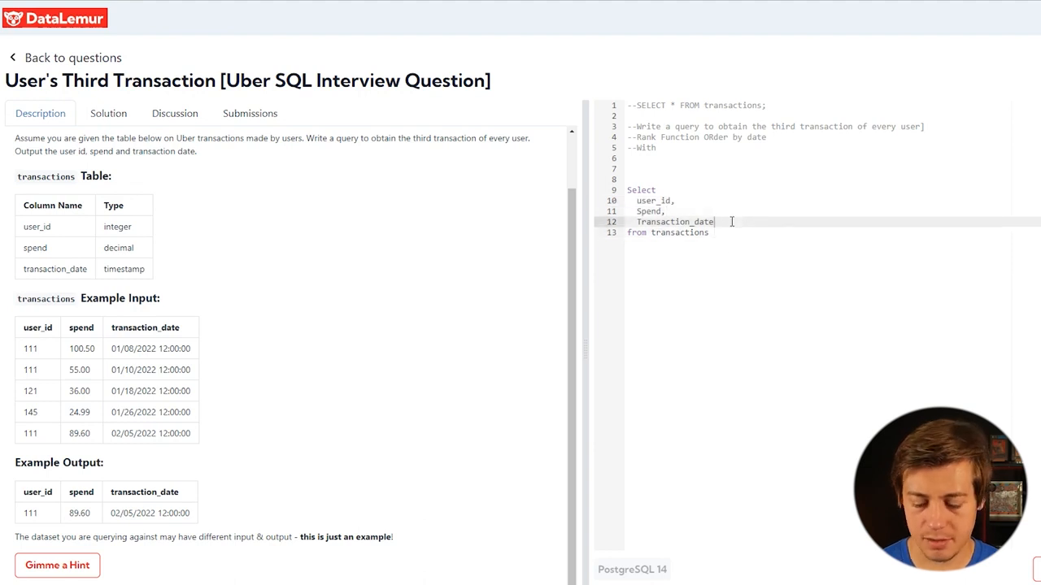
pyautogui.write('rank(),')
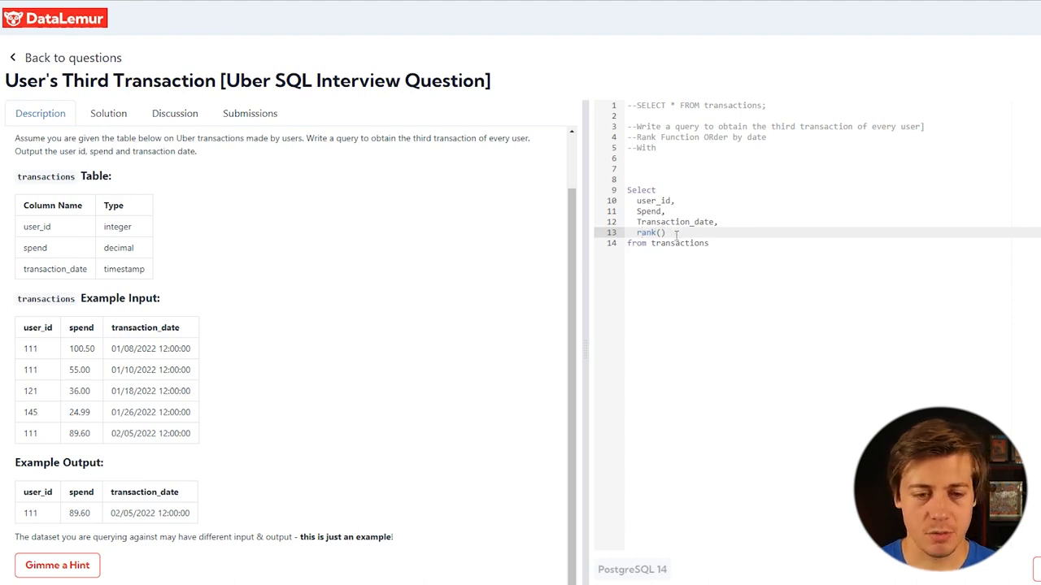
# Step: Add OVER (PARTITION BY user_id) to the rank() column
pyautogui.write('over')
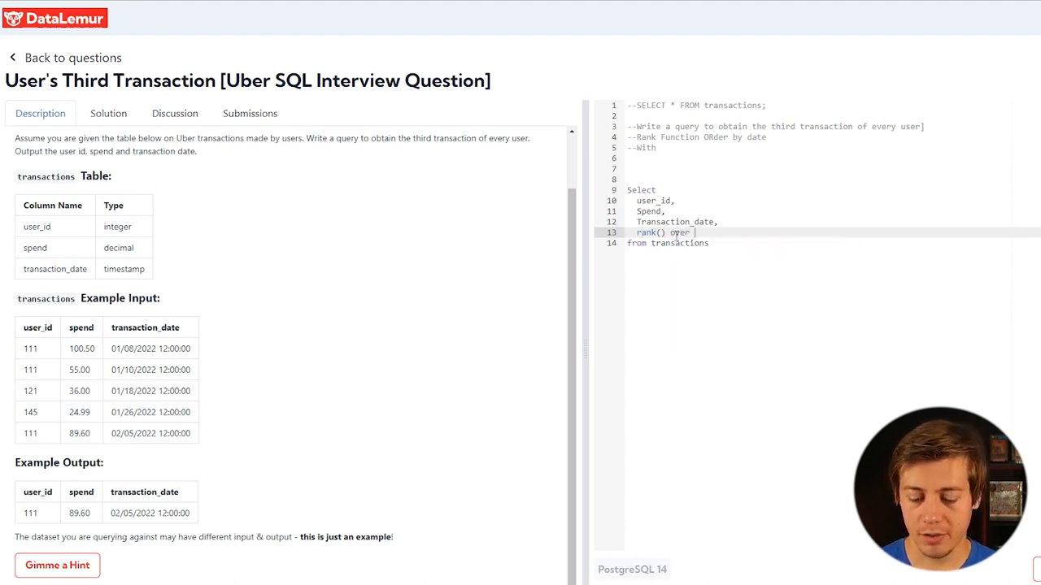
pyautogui.write('()')
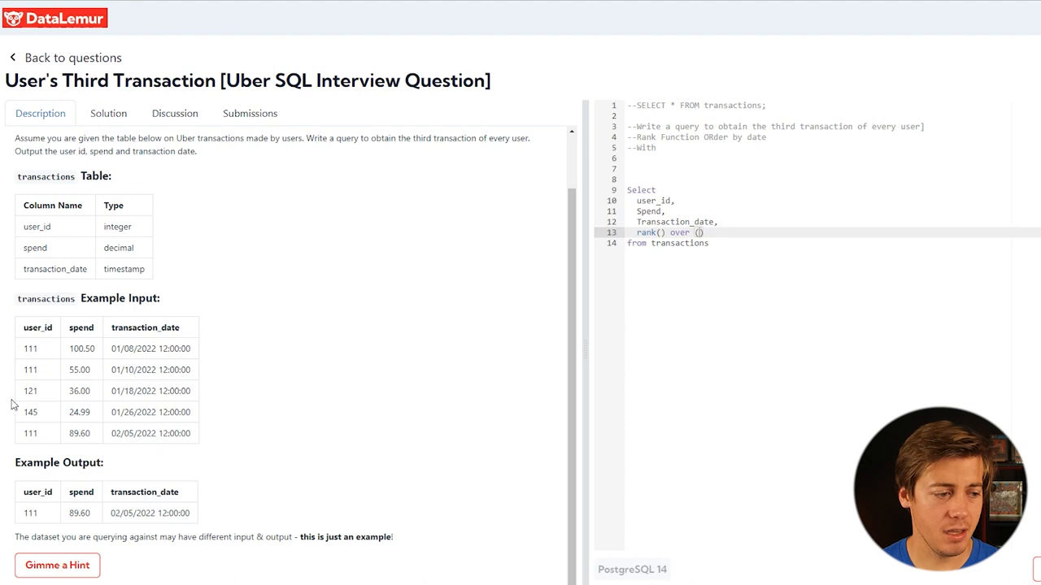
pyautogui.moveTo(209, 322)
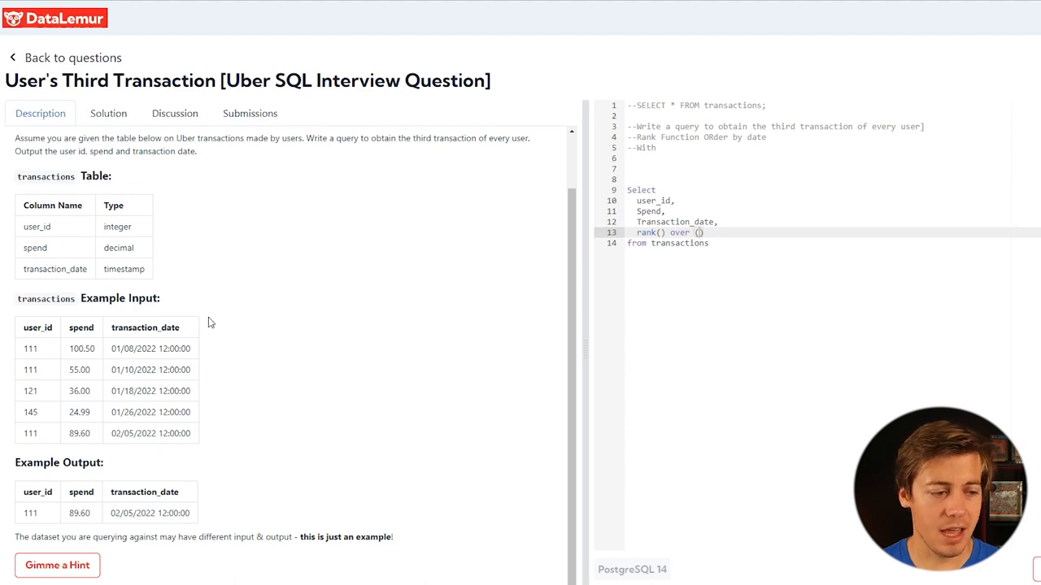
pyautogui.write('p')
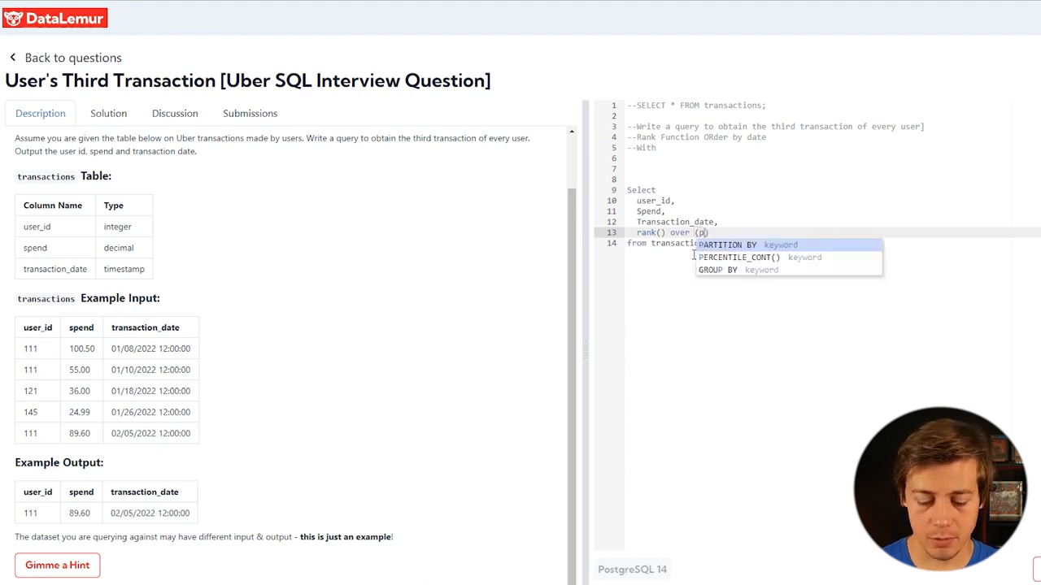
pyautogui.write('artition by')
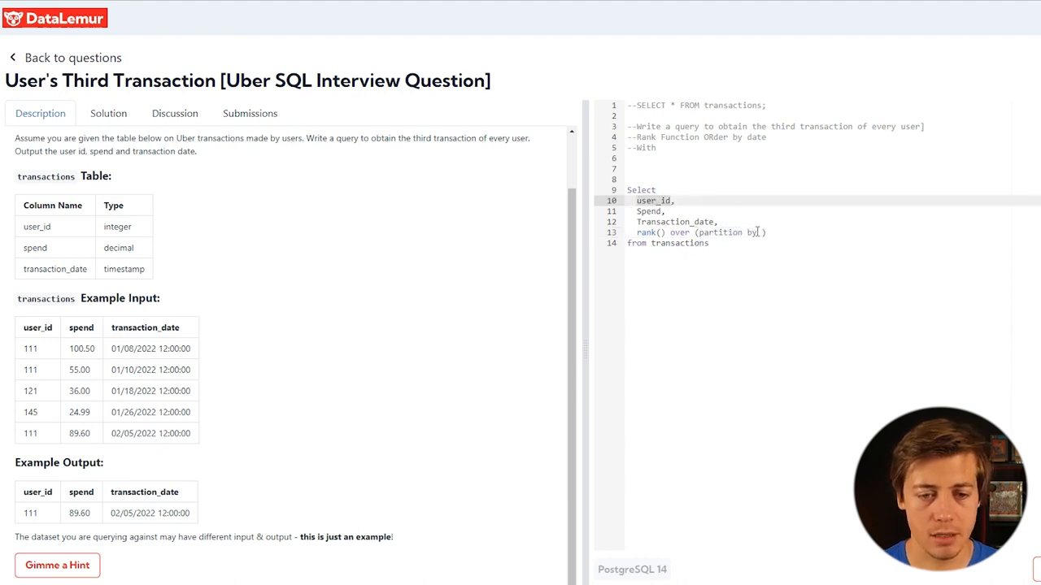
pyautogui.write('user_id')
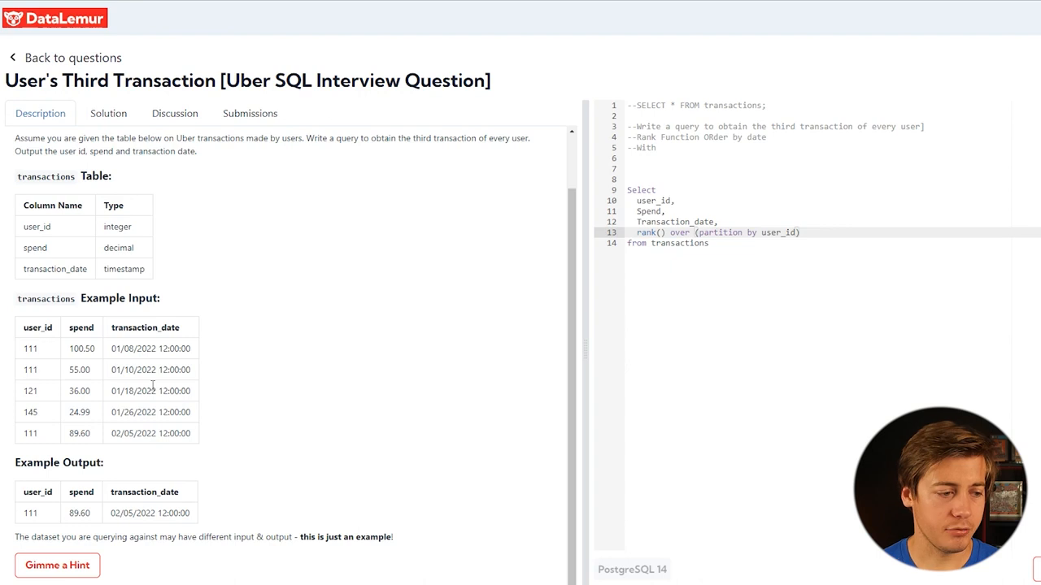
pyautogui.moveTo(141, 375)
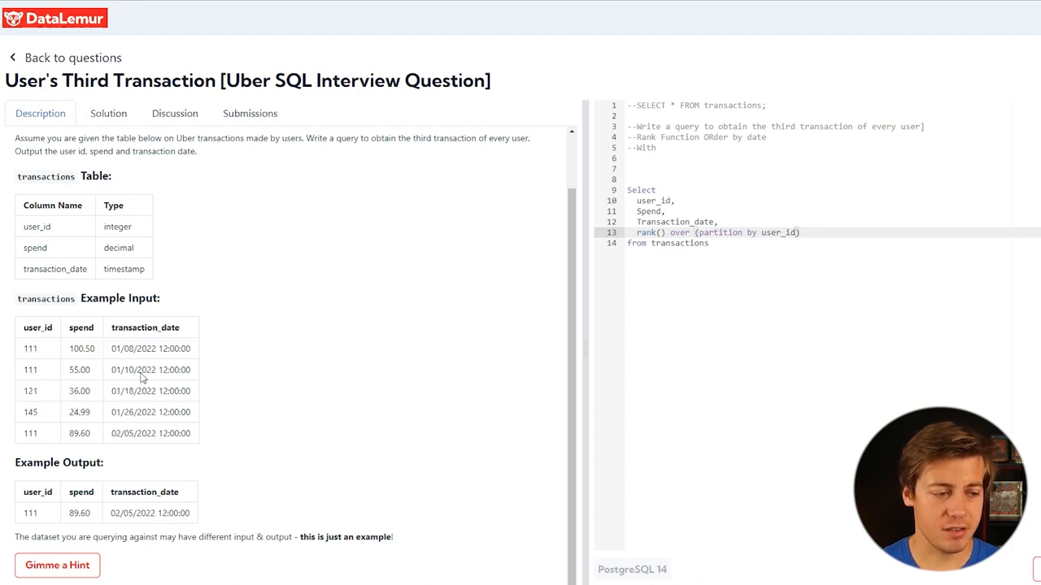
pyautogui.moveTo(196, 376)
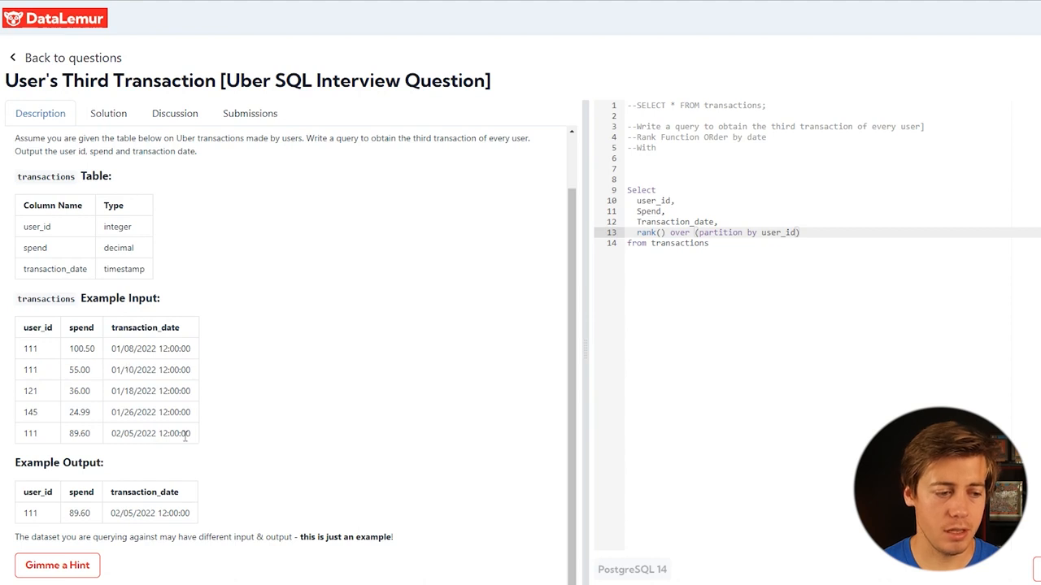
pyautogui.moveTo(832, 233)
pyautogui.write(' order ')
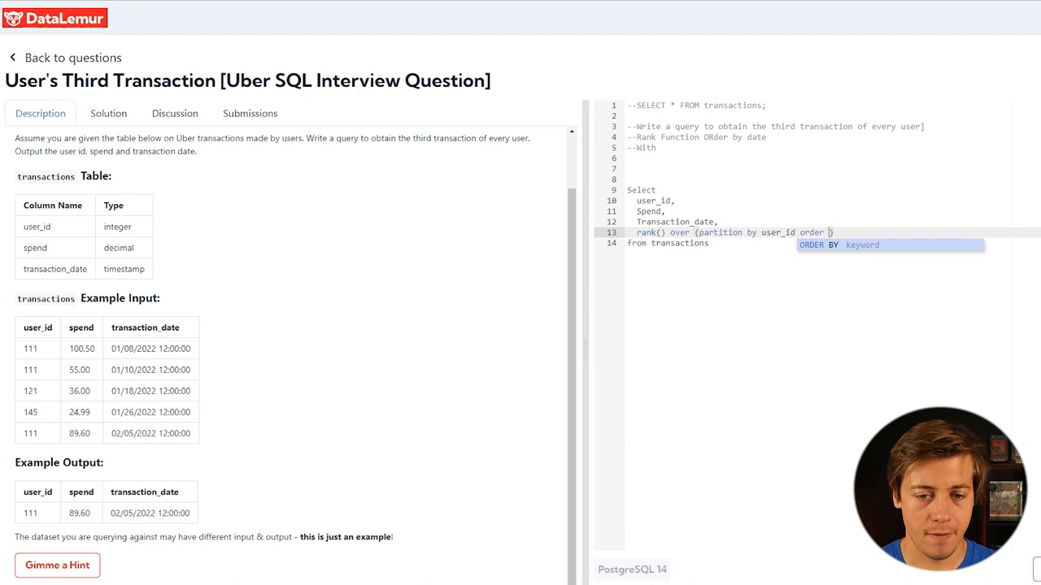
# Step: Order the rank by Transaction_date asc and alias it ubercall
pyautogui.write('by')
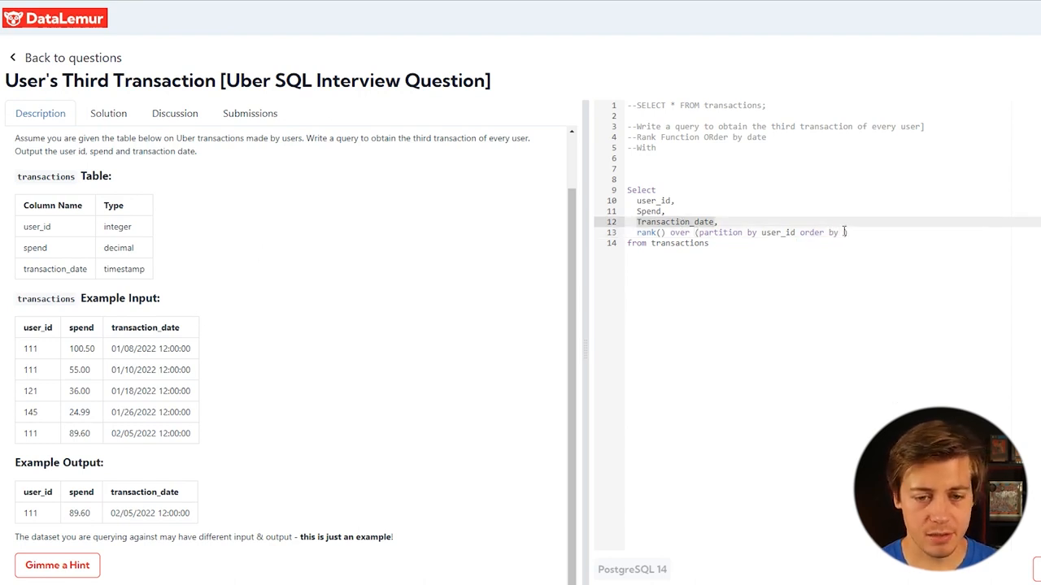
pyautogui.write('Transaction_date)')
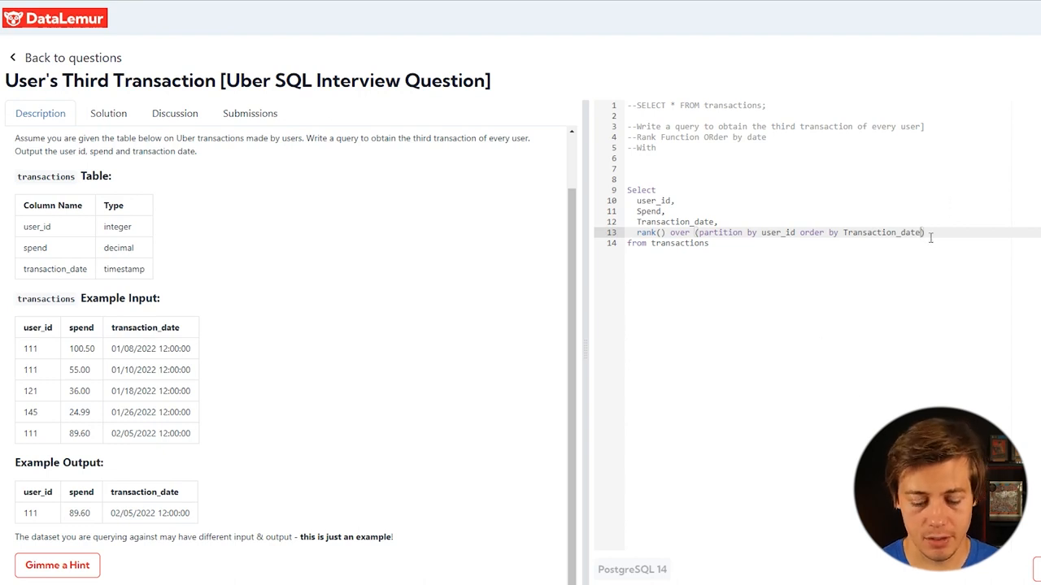
pyautogui.write('asc')
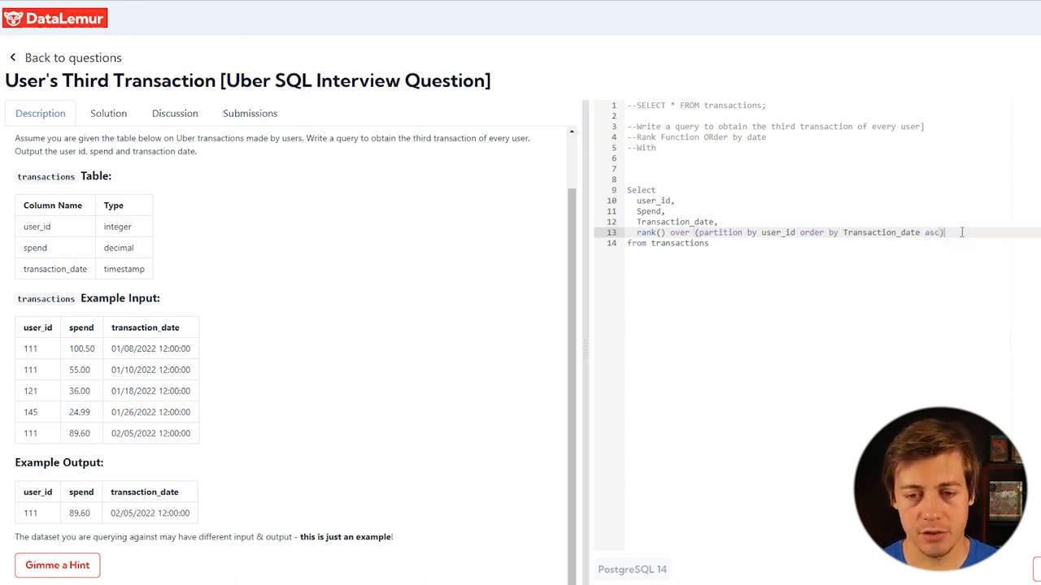
pyautogui.write('ubercall')
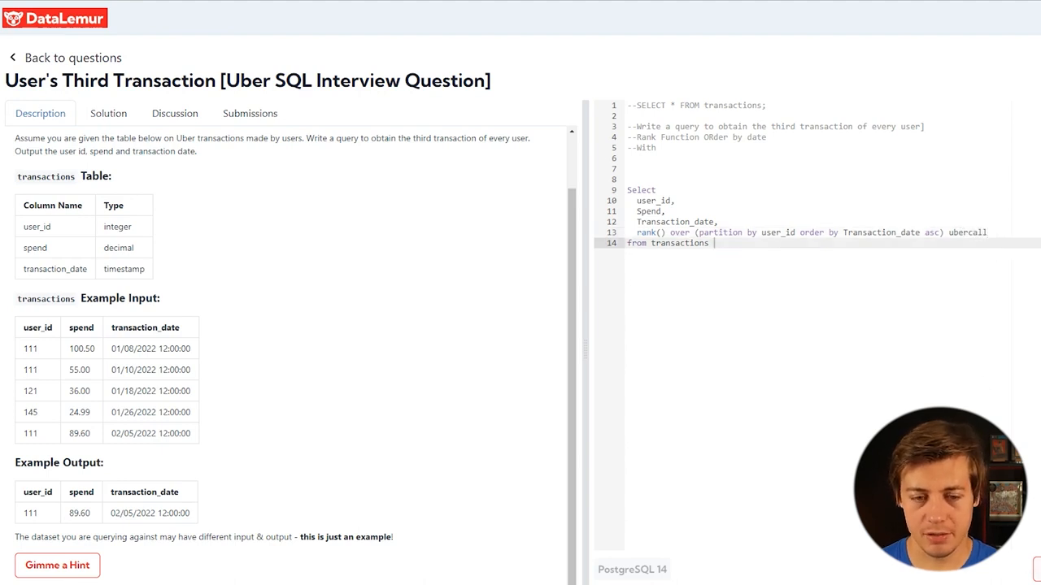
# Step: Run the ranked query and inspect each user's transactions, starting with user 111
pyautogui.click(1034, 305)
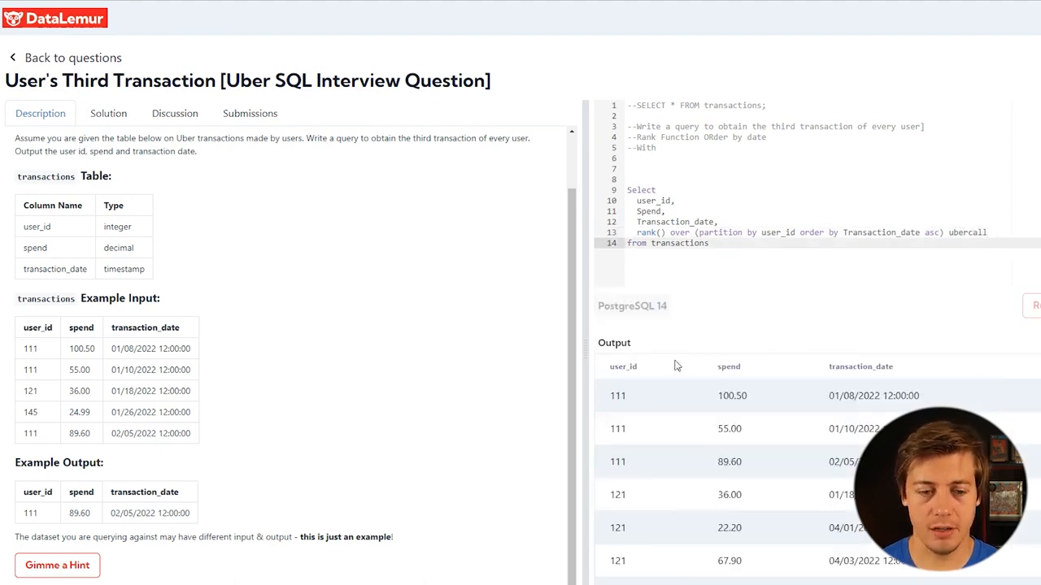
pyautogui.doubleClick(617, 395)
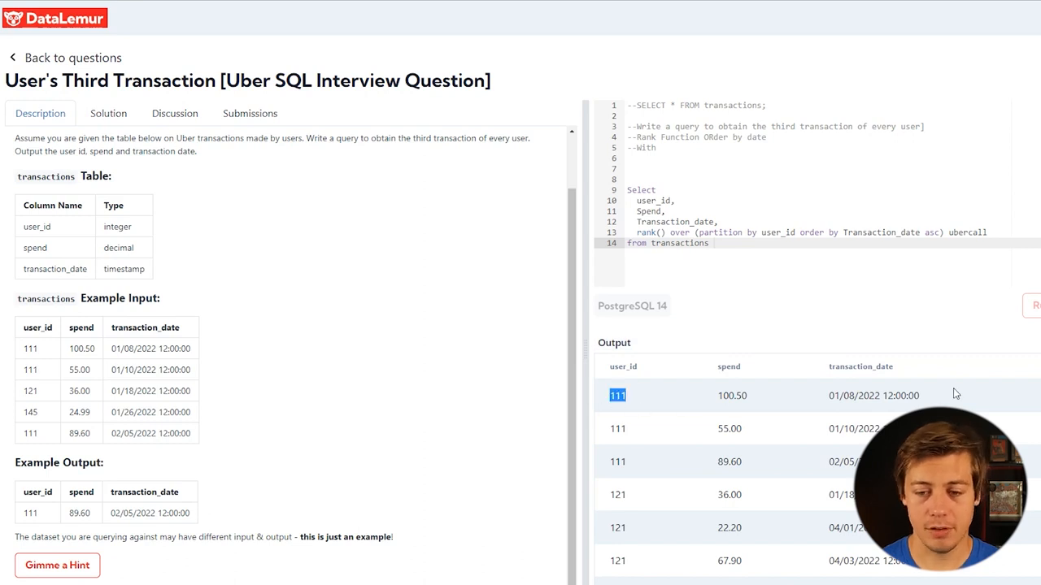
pyautogui.moveTo(635, 464)
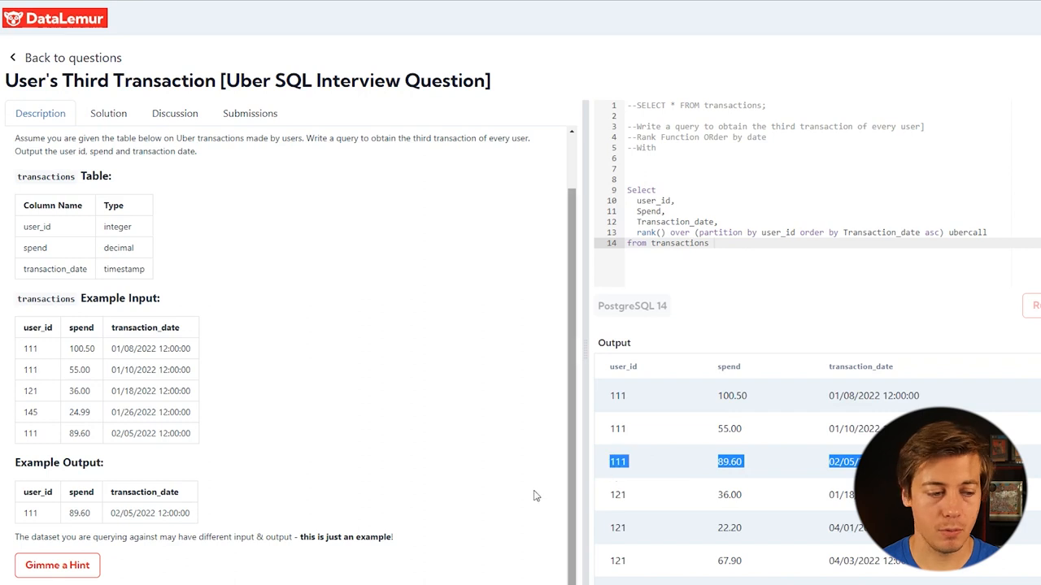
pyautogui.scroll(-3)
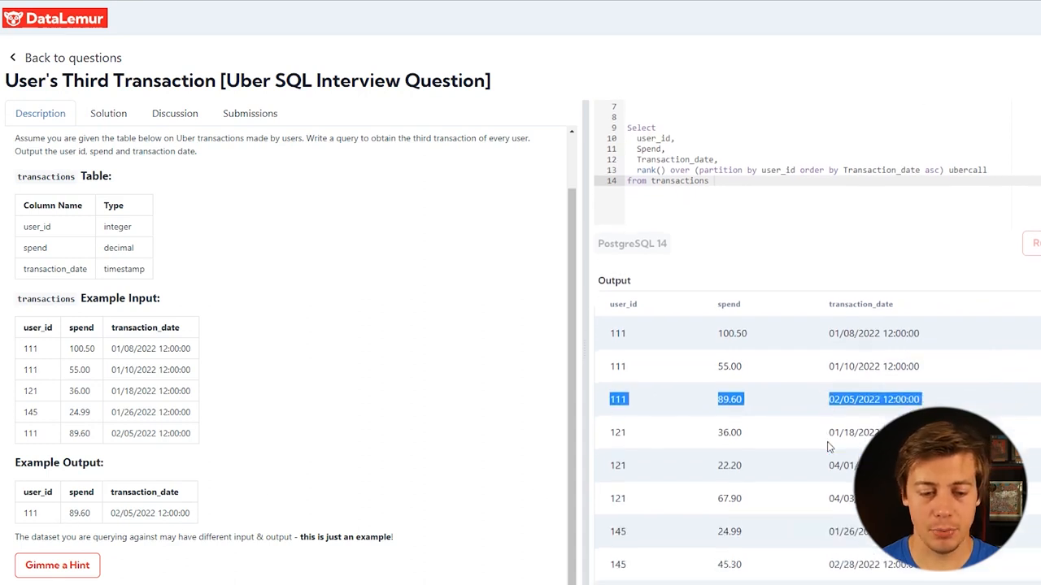
pyautogui.scroll(-3)
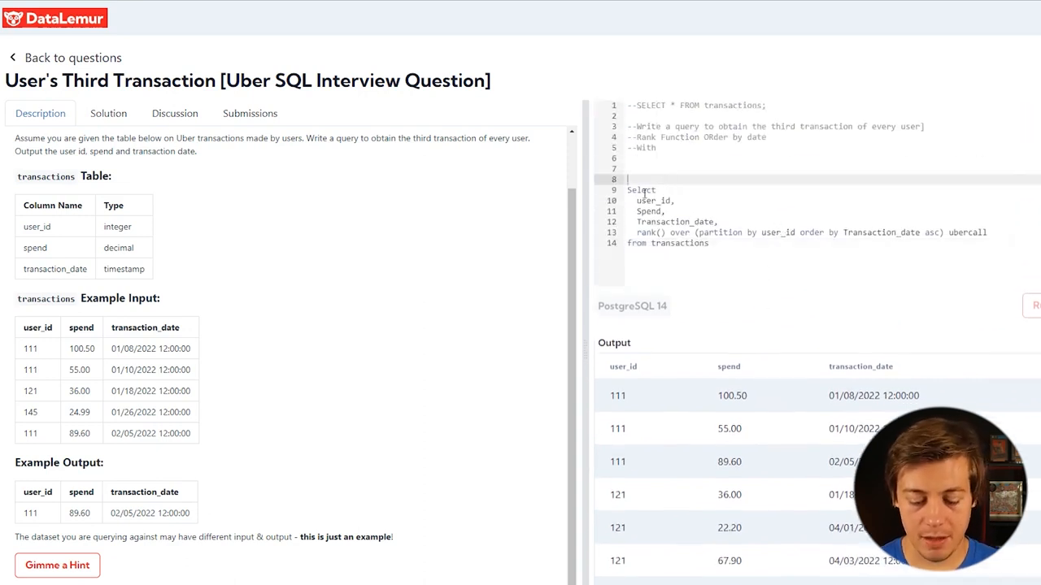
# Step: Wrap the ranking query in a CTE named uberdata and add SELECT * FROM uberdata
pyautogui.write('with')
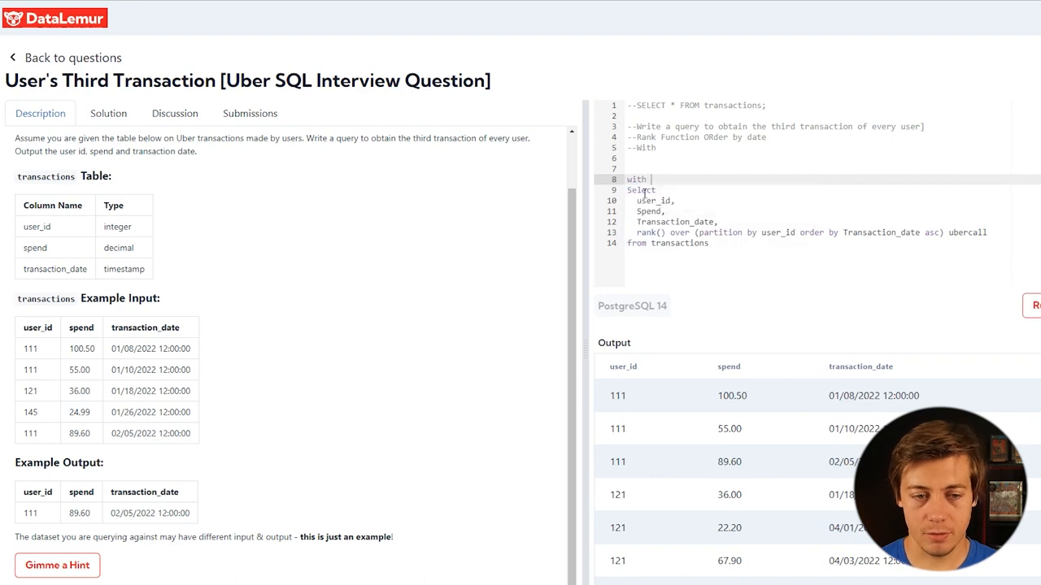
pyautogui.write('ubde')
pyautogui.write(')')
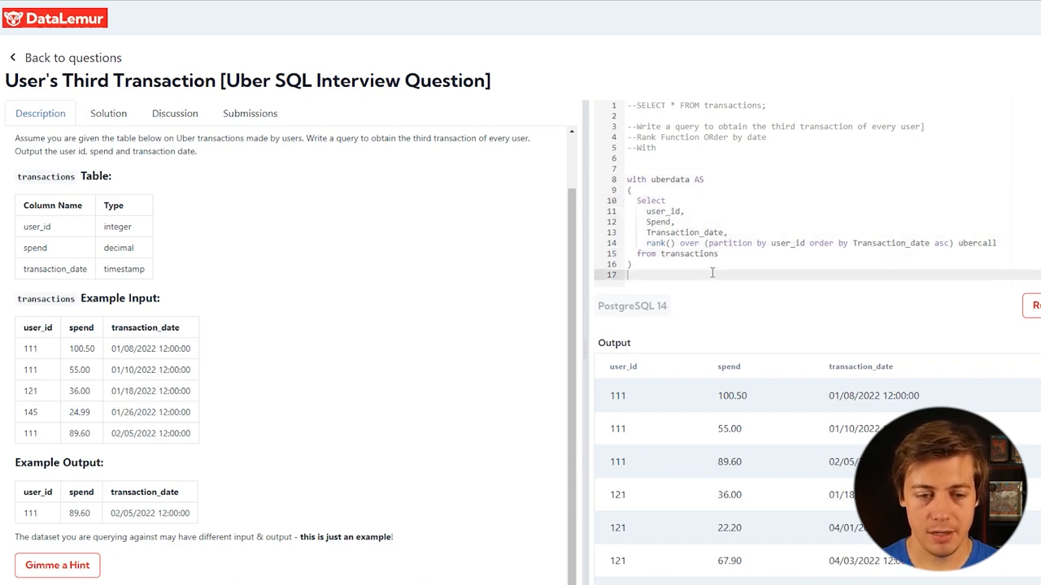
pyautogui.write('SEl')
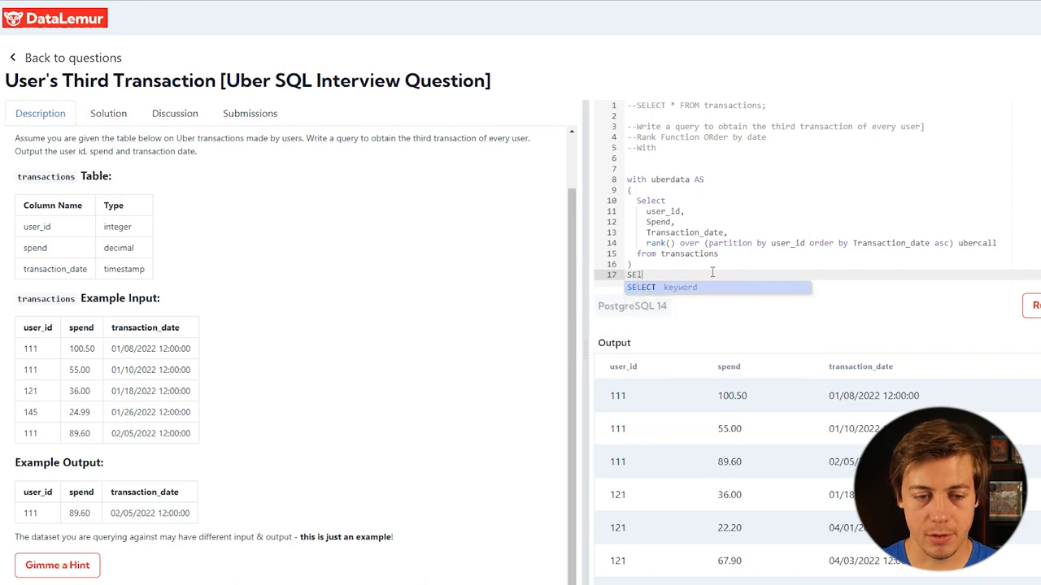
pyautogui.press('Tab')
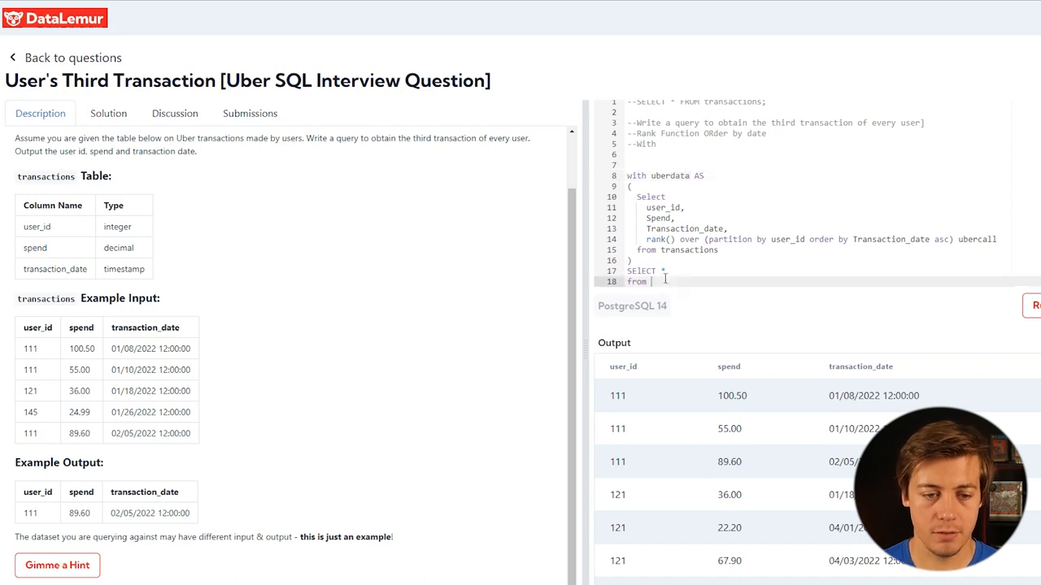
pyautogui.write('uberdata')
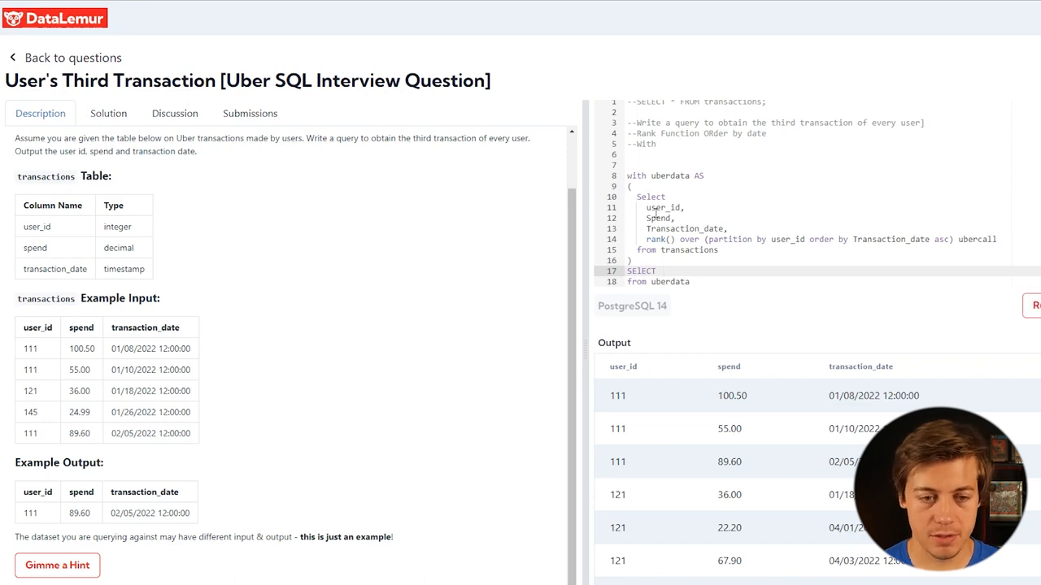
# Step: Select user_id, Spend, Transaction_date from uberdata WHERE ubercall = 3, then run it
pyautogui.write('user_id, Spend,')
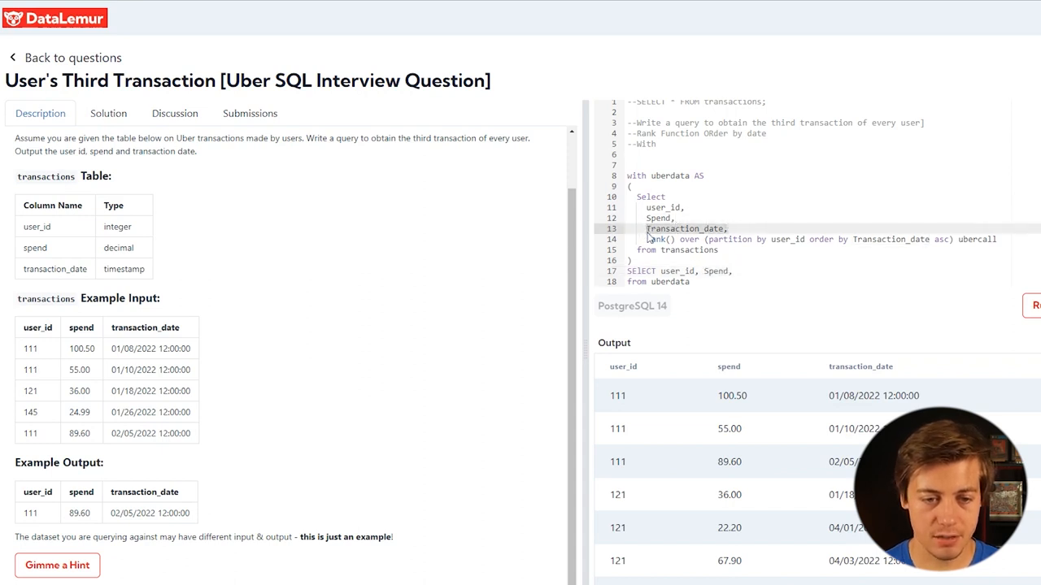
pyautogui.write('Transaction_date,')
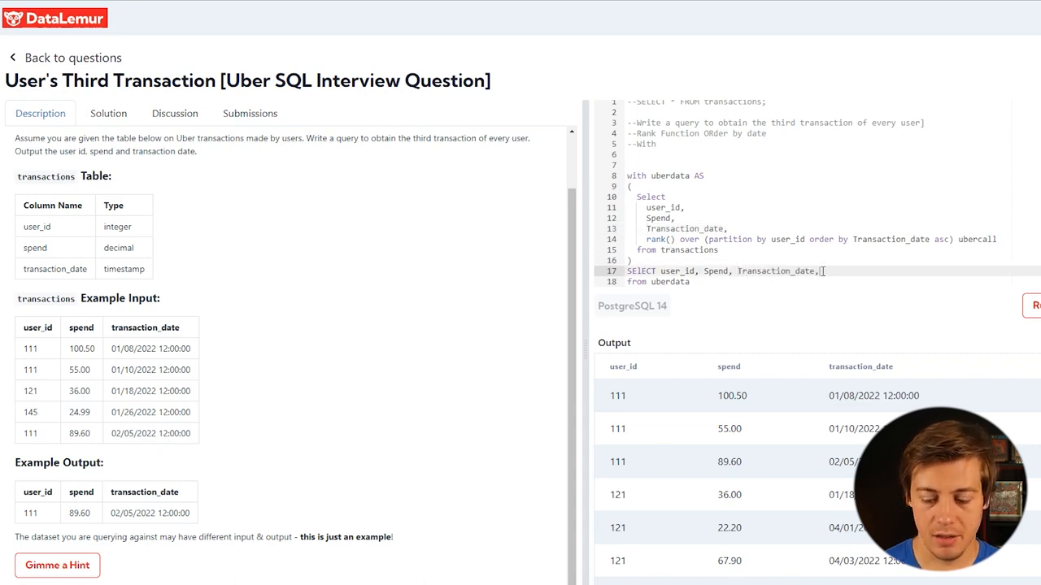
pyautogui.press('Backspace')
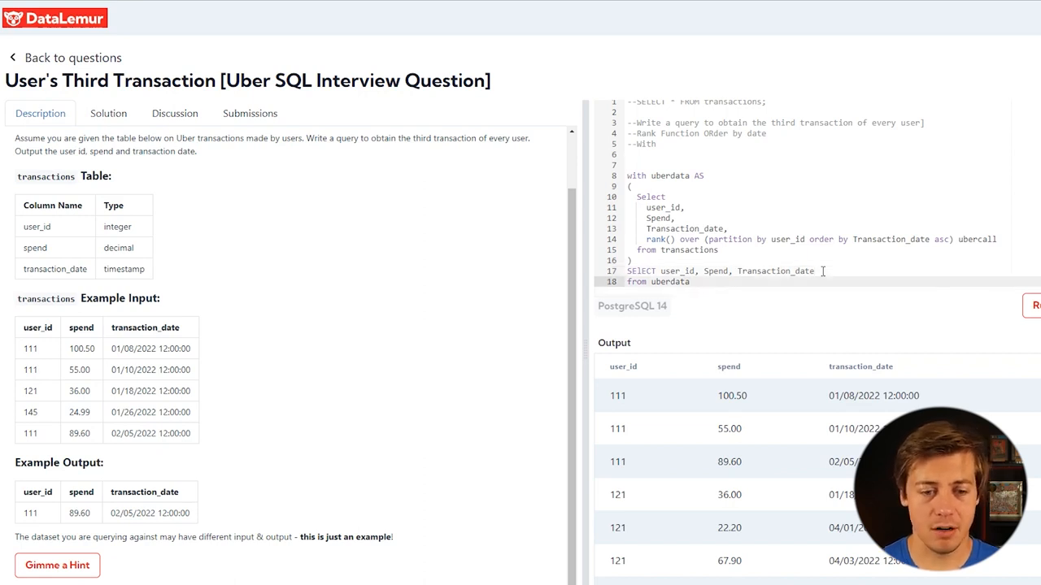
pyautogui.scroll(-3)
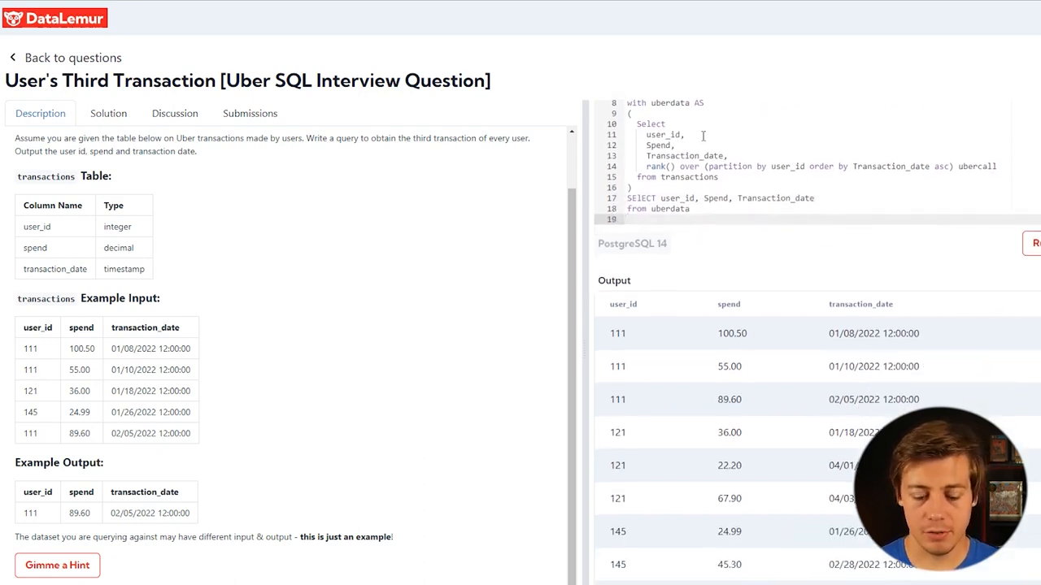
pyautogui.write('where ubercall = 3')
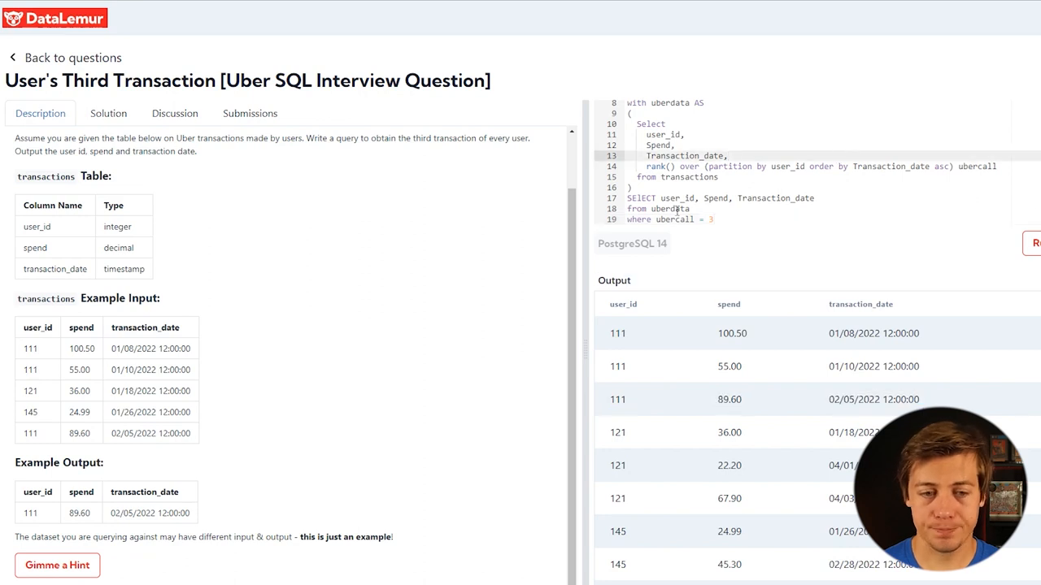
pyautogui.click(716, 219)
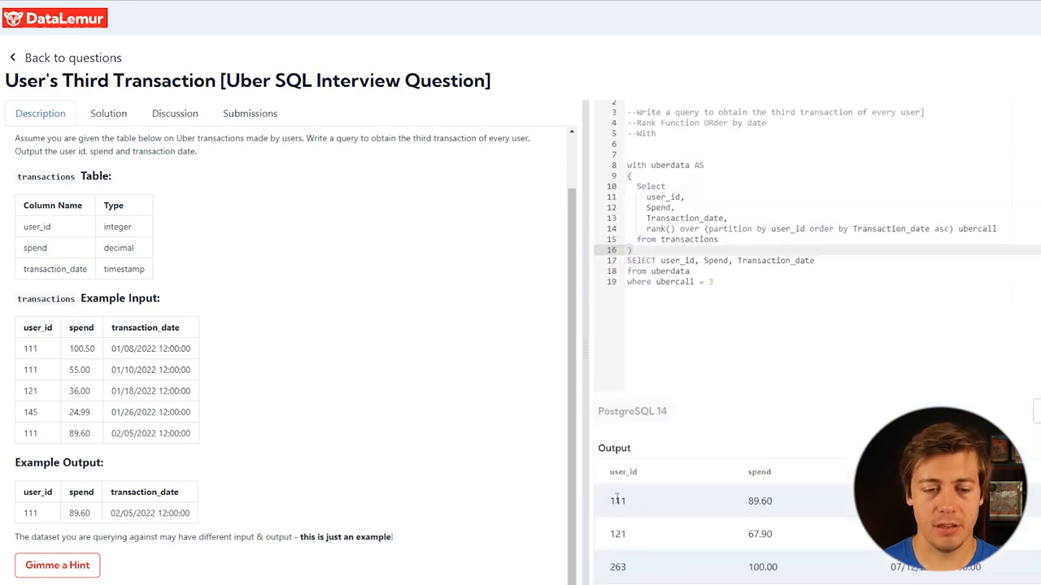
# Step: Compare output users 111, 121 and 263 with the expected output, then submit
pyautogui.doubleClick(617, 501)
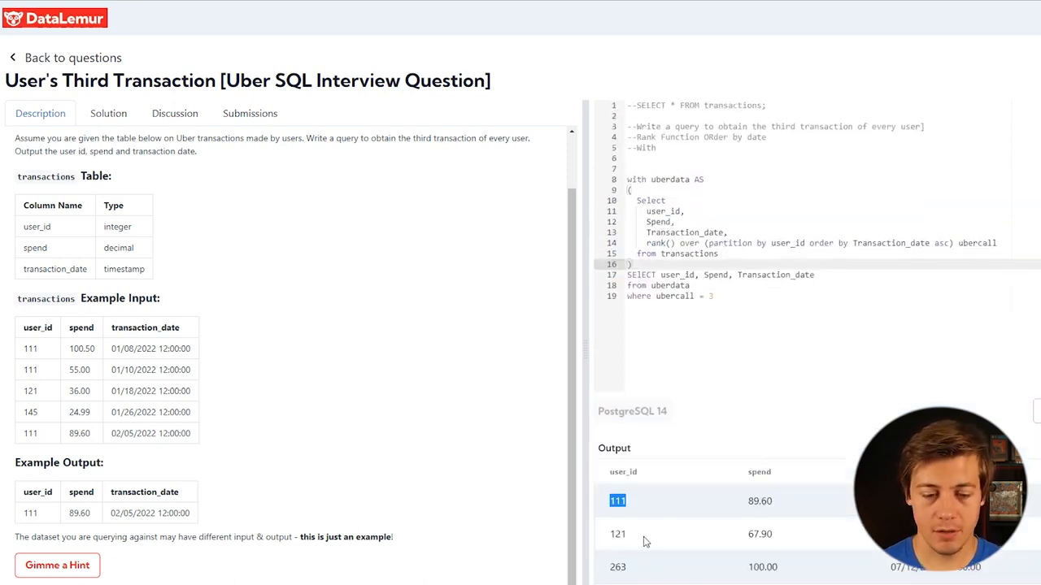
pyautogui.moveTo(339, 512)
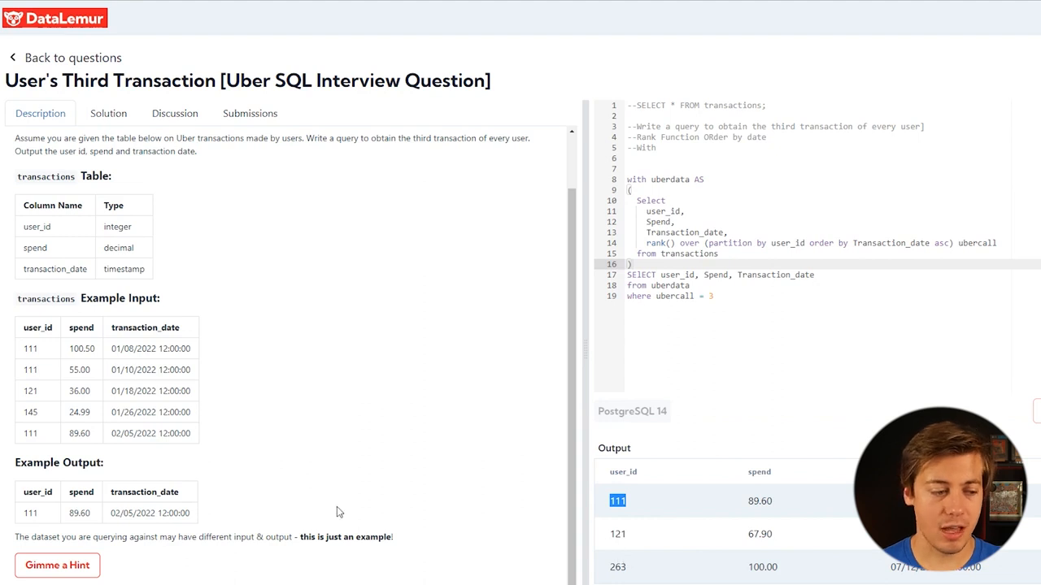
pyautogui.doubleClick(37, 492)
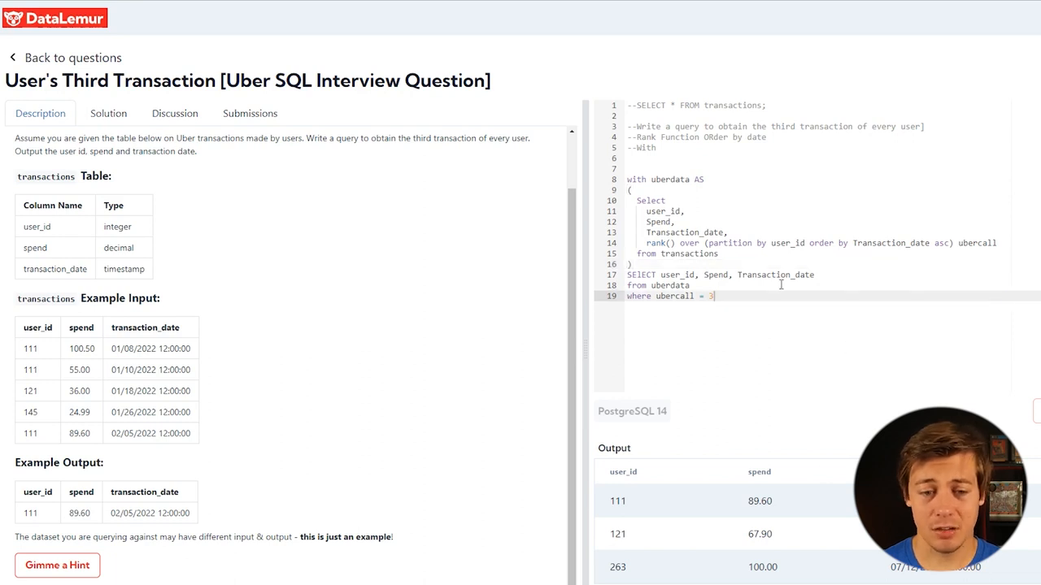
pyautogui.click(250, 113)
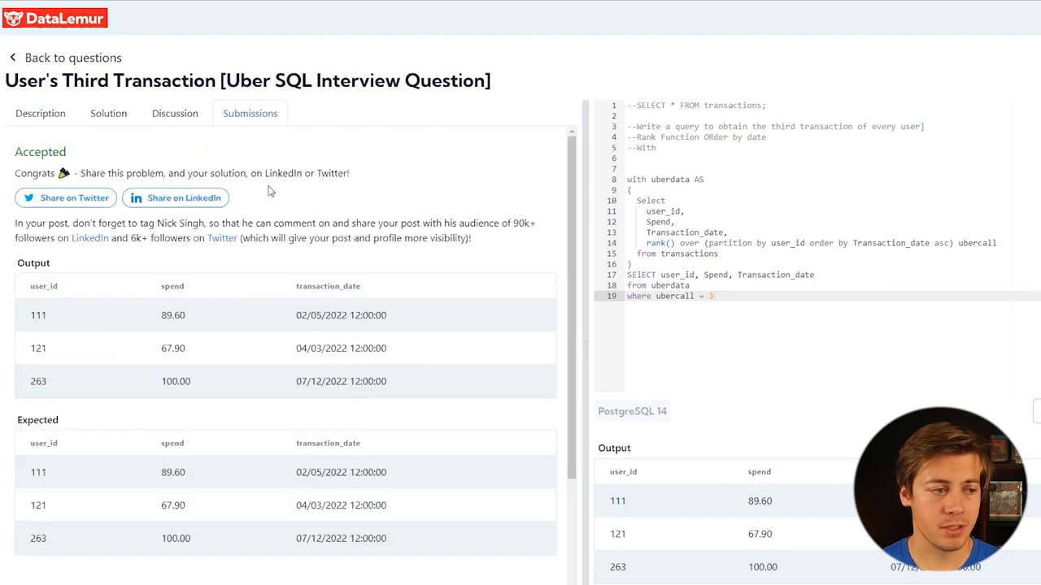
pyautogui.moveTo(299, 189)
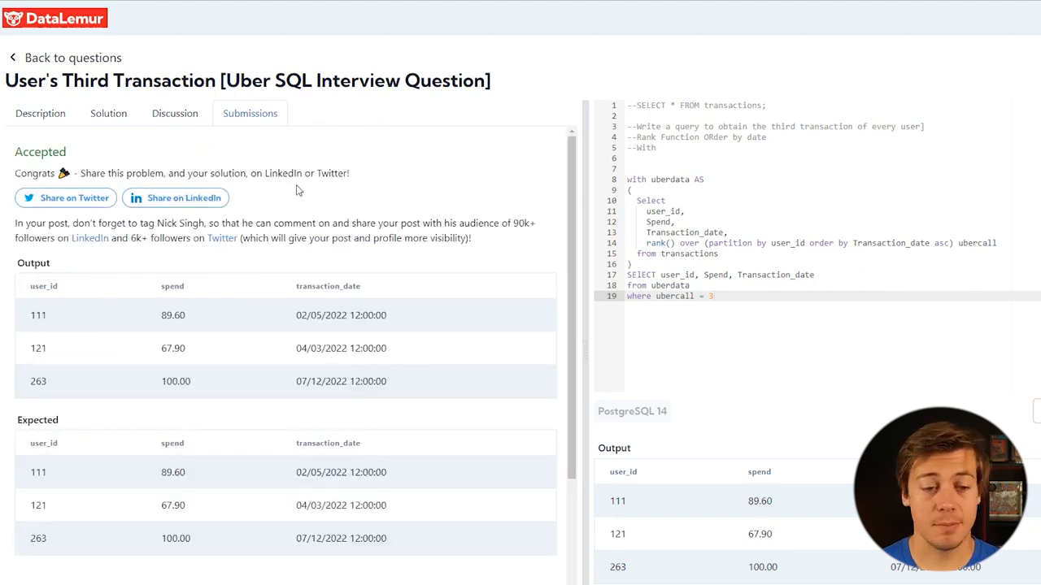